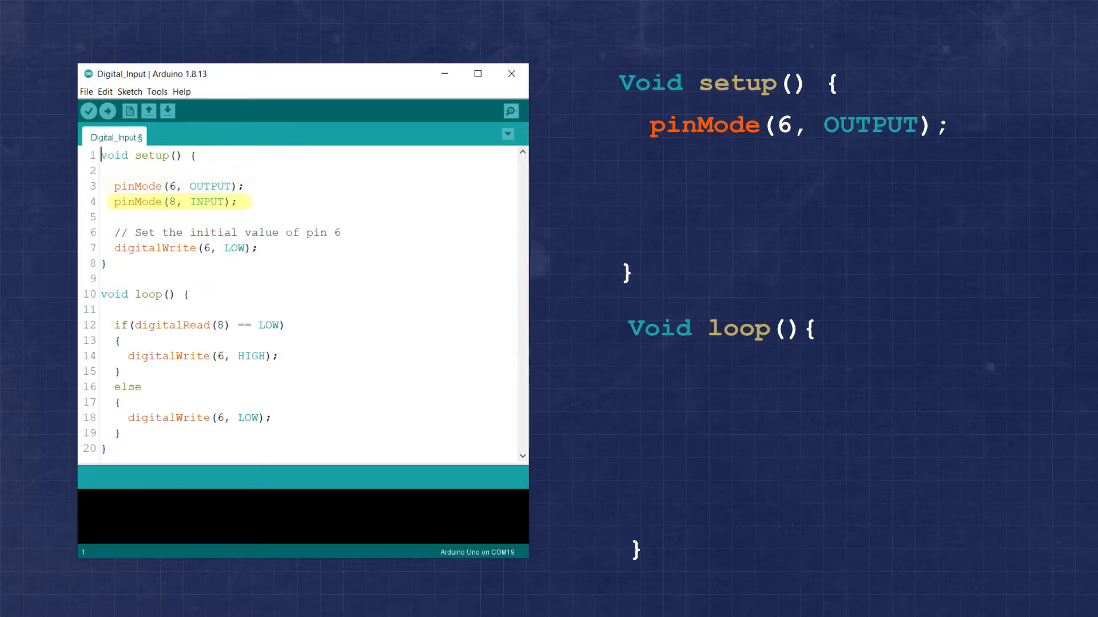
text(pinMode(8, INPUT))
text(digitalWrite(6, LOW)
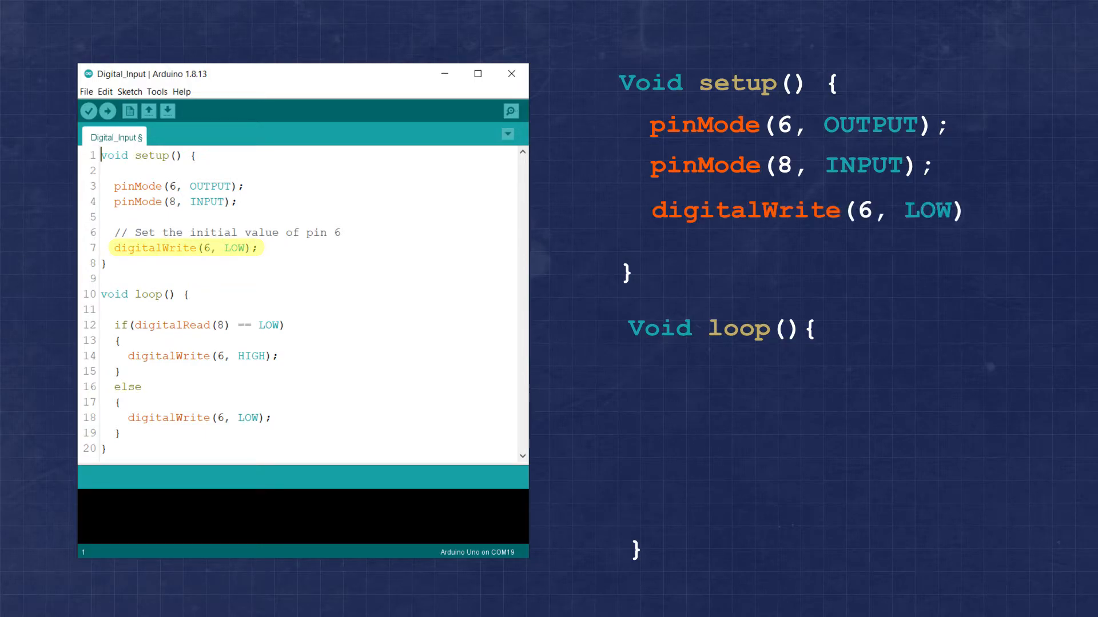
text(;)
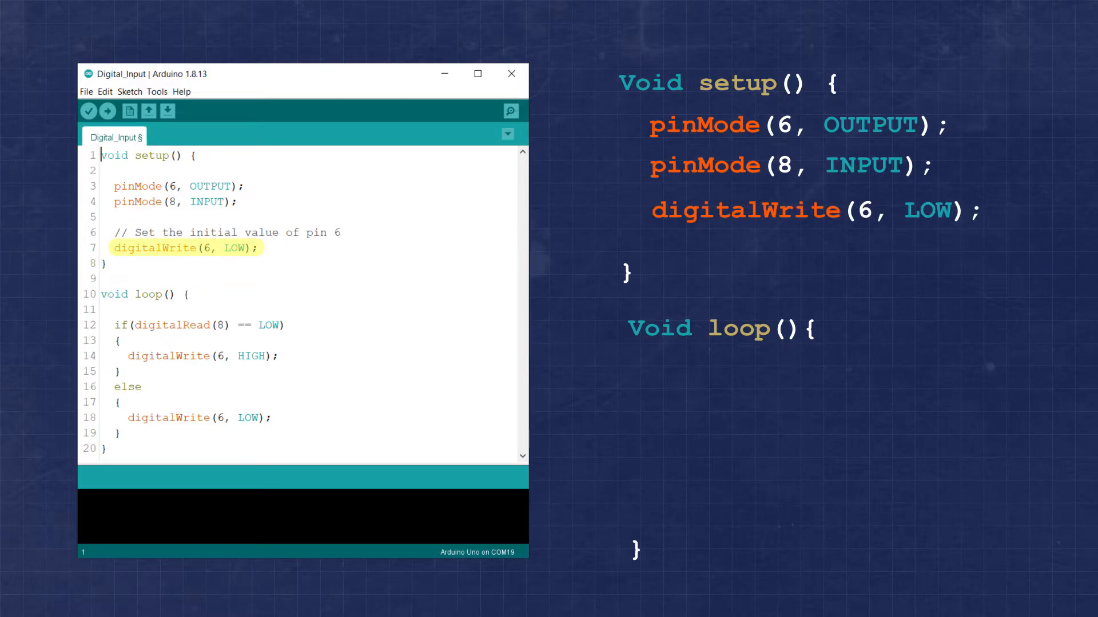